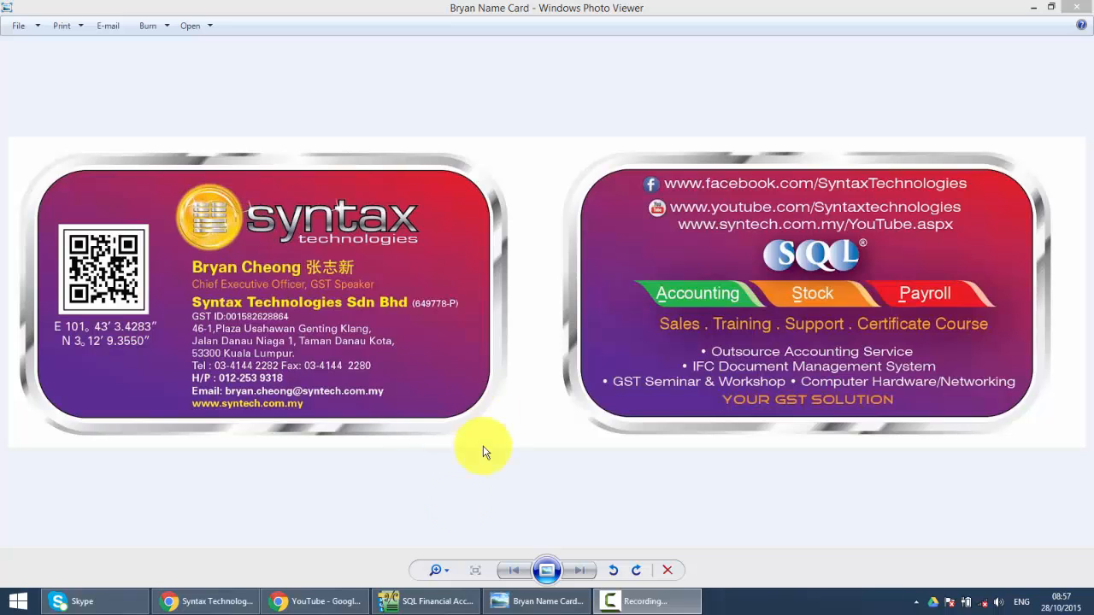
- Switch from Windows Photo Viewer to SQL Financial Accounting via the taskbar
{"action": "left_click", "coordinate": [425, 601]}
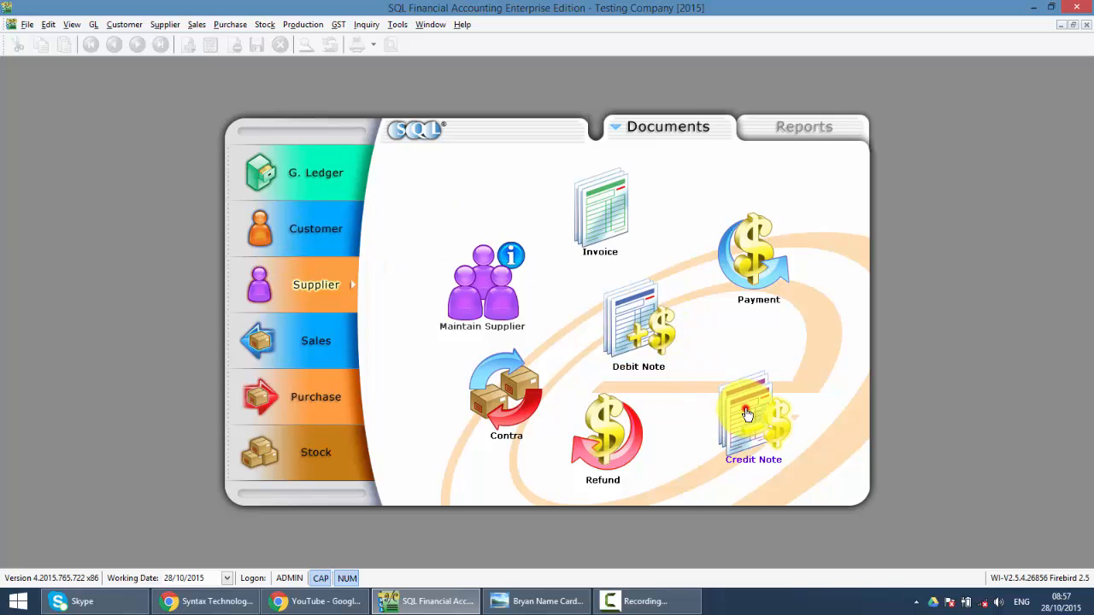
- Bring up the Supplier Credit Note Entry list showing the four existing credit notes
{"action": "left_click", "coordinate": [753, 418]}
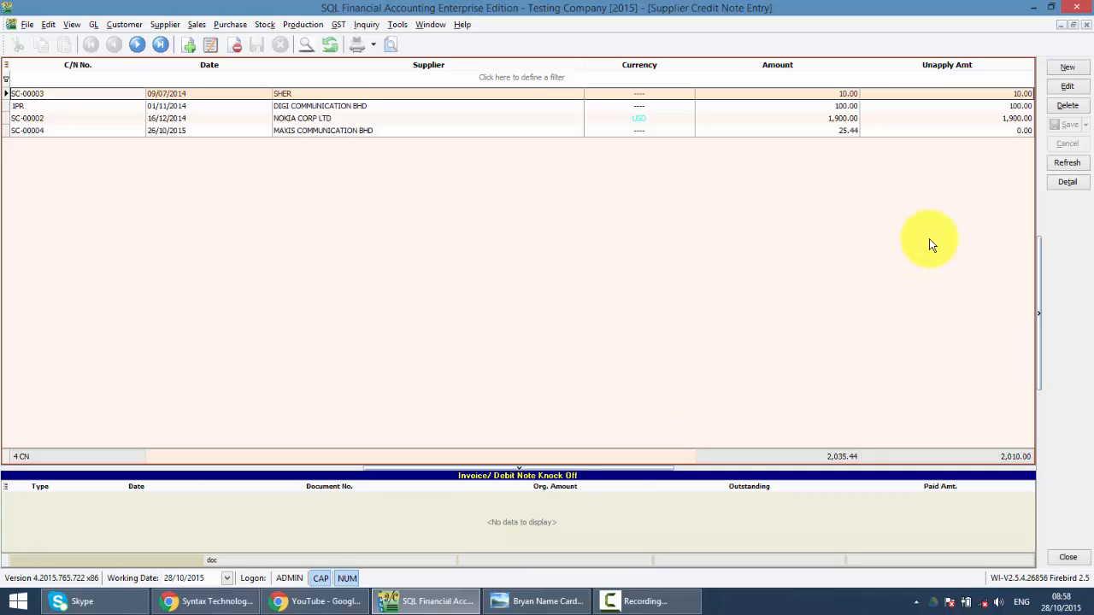
{"action": "mouse_move", "coordinate": [992, 185]}
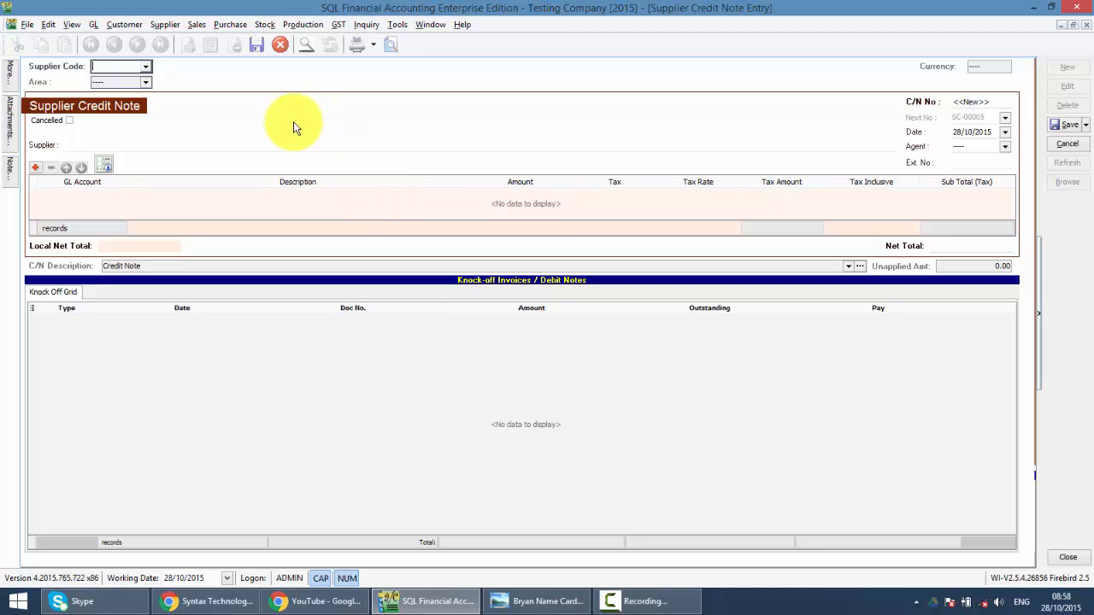
- Set the supplier to 400-M0002 MAXIS COMMUNICATION BHD by searching 'ma'
{"action": "left_click", "coordinate": [145, 65]}
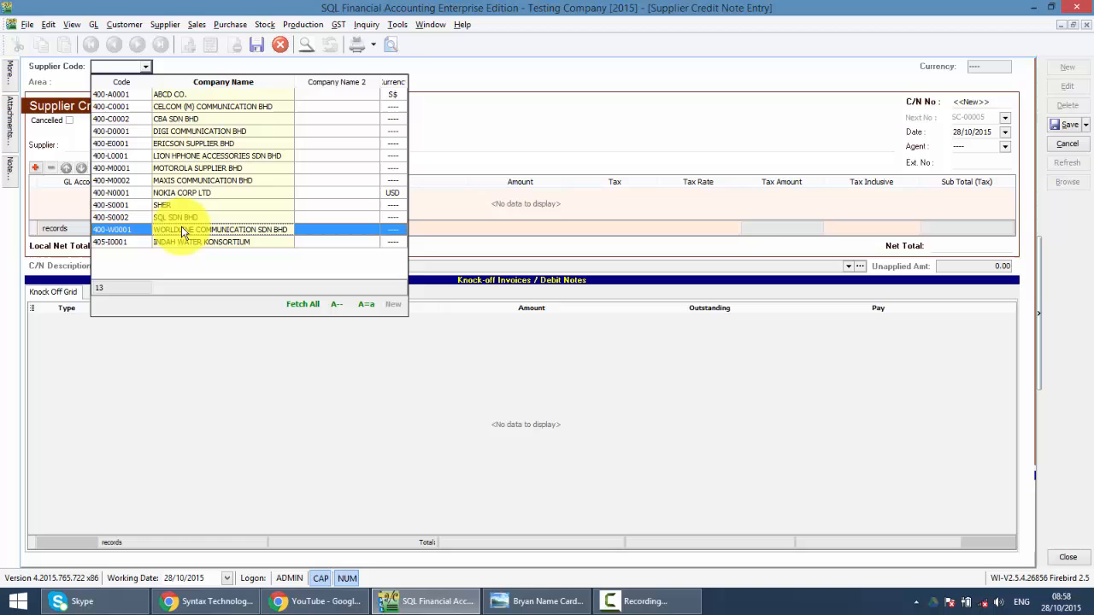
{"action": "type", "text": "ma"}
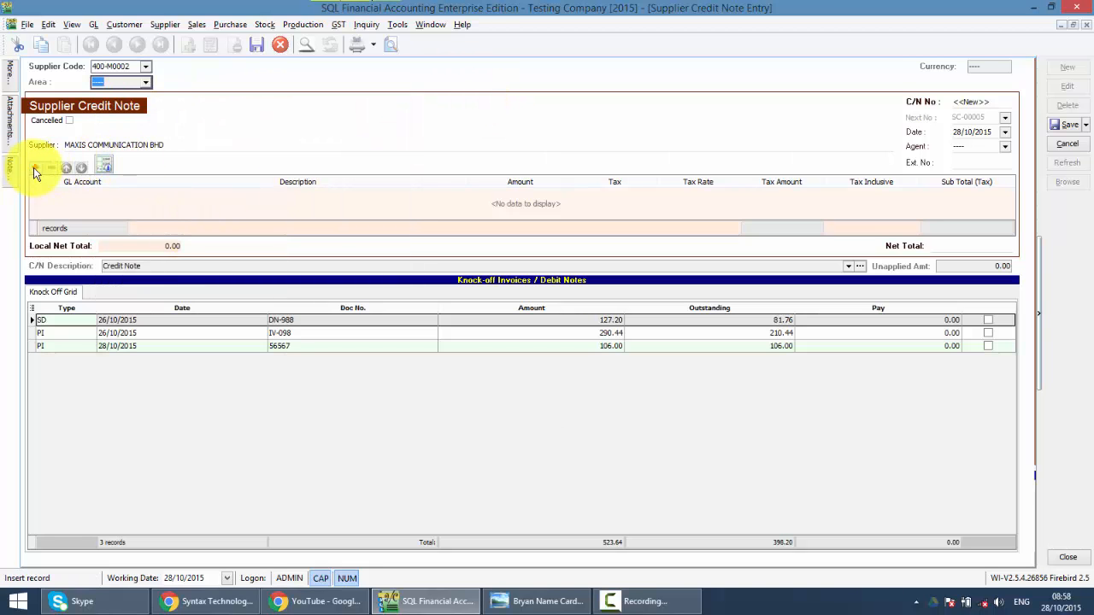
- Insert a detail line on GL account 510-000 RETURN INWARDS for 100.00 with tax code TX
{"action": "left_click", "coordinate": [35, 167]}
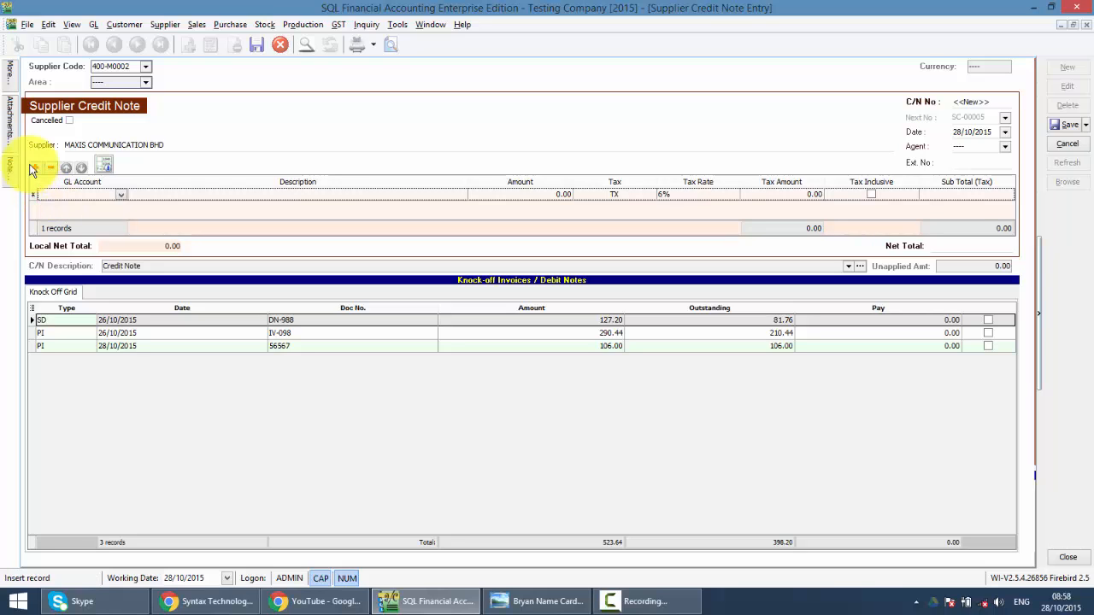
{"action": "left_click", "coordinate": [120, 194]}
{"action": "type", "text": "100"}
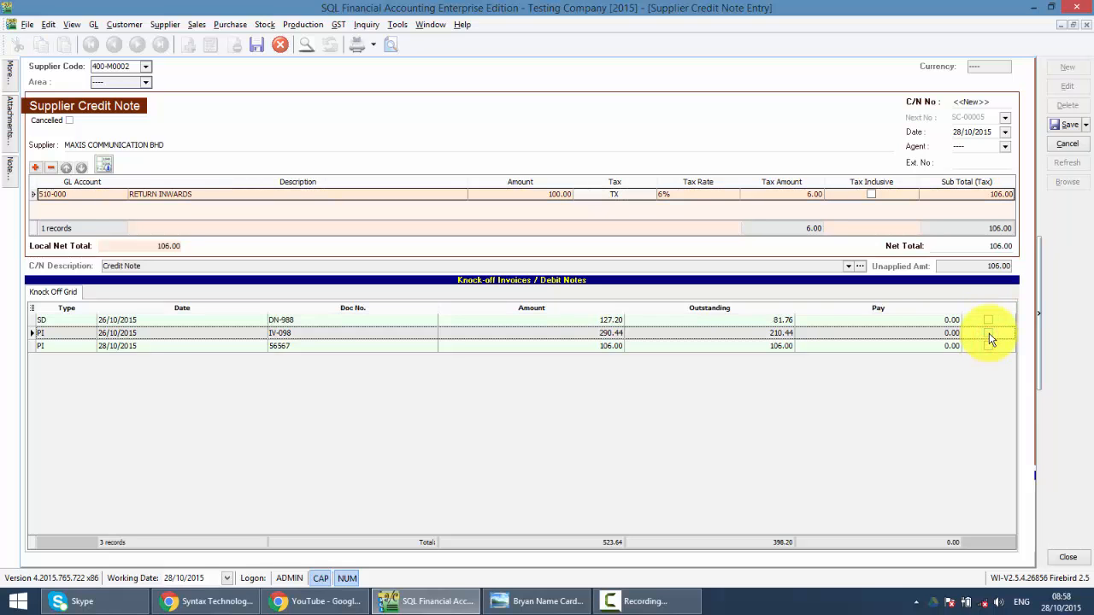
- Knock off 80.00 against IV-098 and the remaining 26.00 against DN-988
{"action": "left_click", "coordinate": [988, 333]}
{"action": "type", "text": "80"}
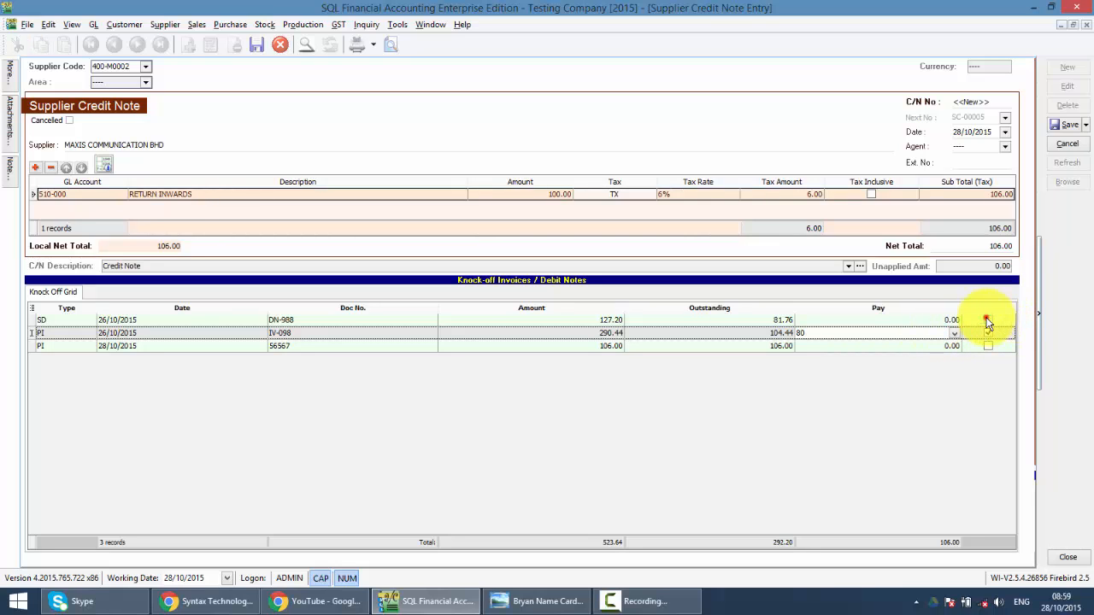
{"action": "left_click", "coordinate": [988, 319]}
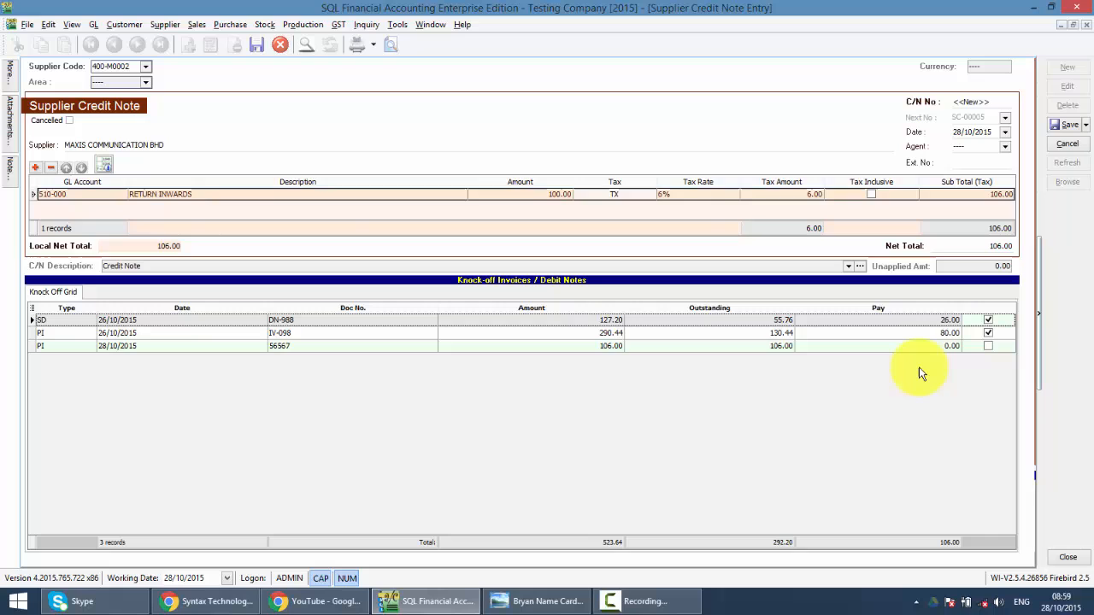
{"action": "mouse_move", "coordinate": [1090, 255]}
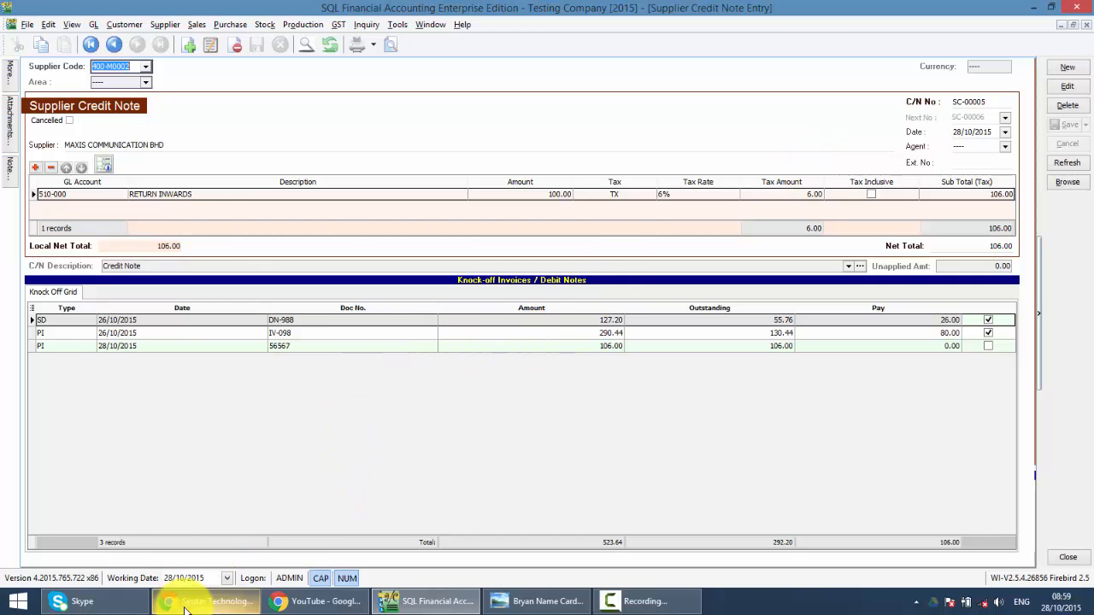
- Switch to Chrome and scroll through the Syntax Technologies Sdn Bhd Facebook page
{"action": "left_click", "coordinate": [206, 601]}
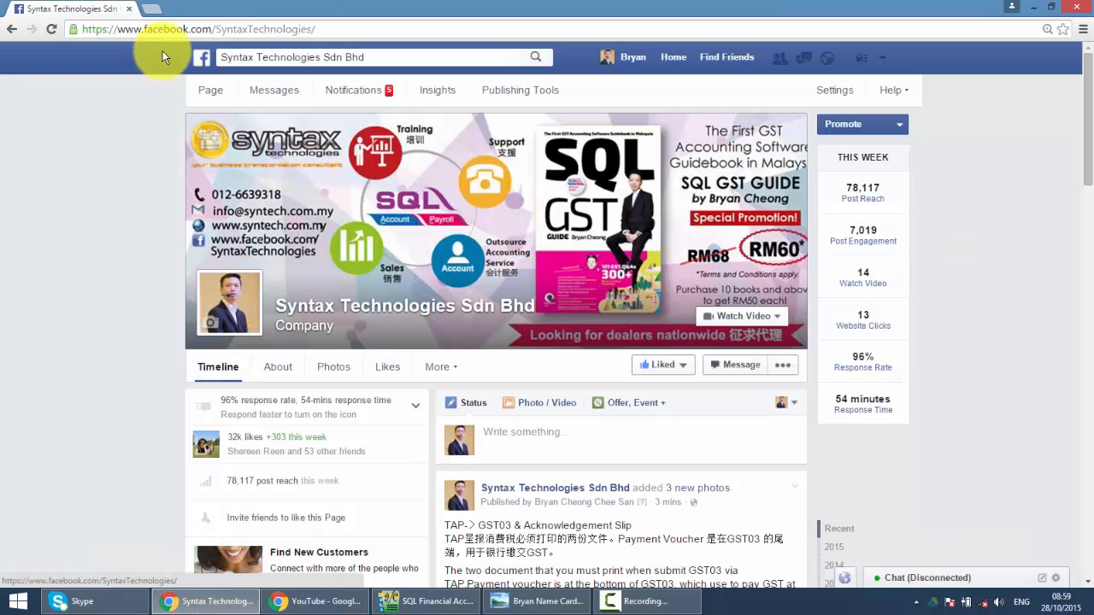
{"action": "mouse_move", "coordinate": [323, 52]}
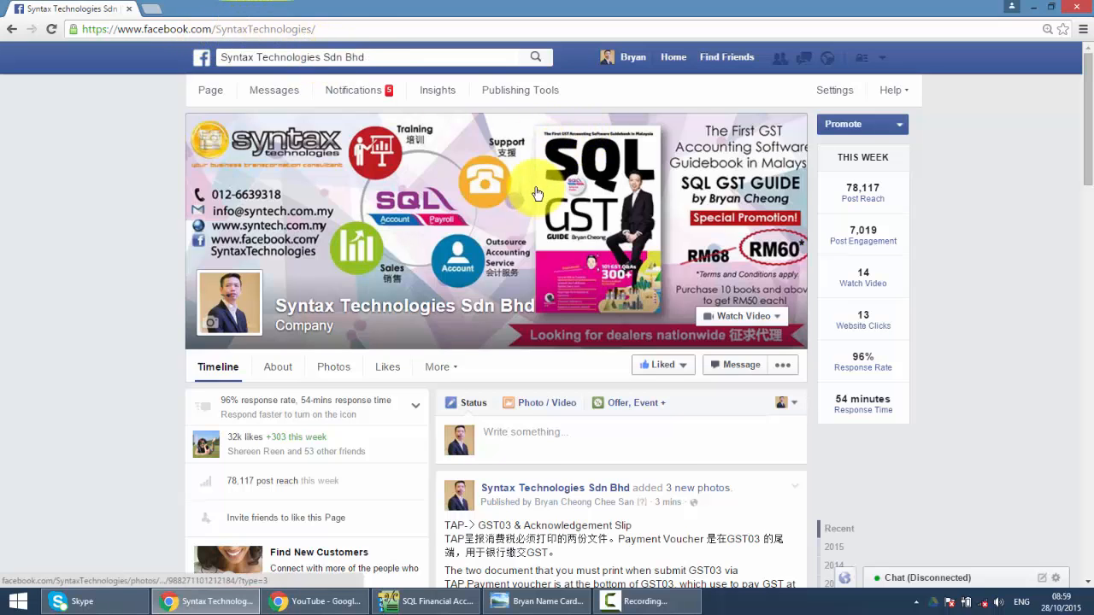
{"action": "scroll", "scroll_direction": "down", "scroll_amount": 3}
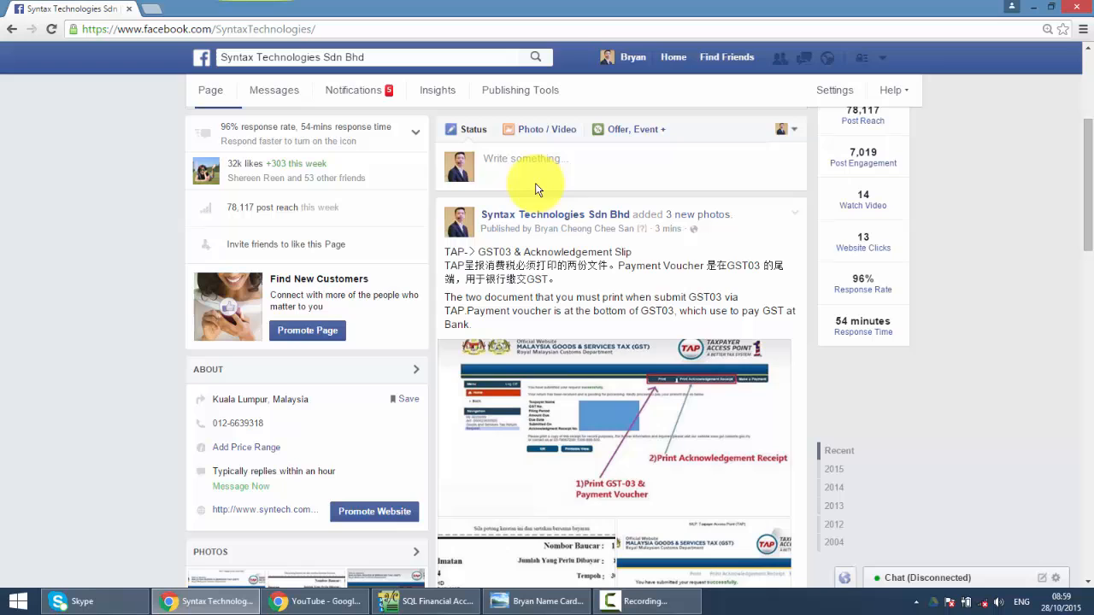
{"action": "scroll", "scroll_direction": "down", "scroll_amount": 3}
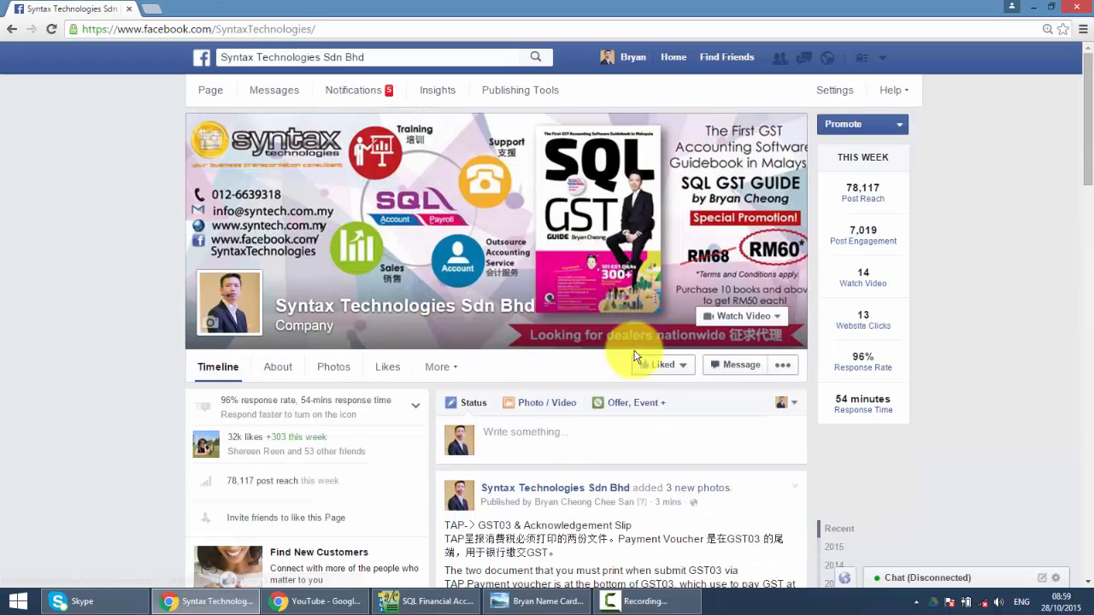
{"action": "mouse_move", "coordinate": [637, 368]}
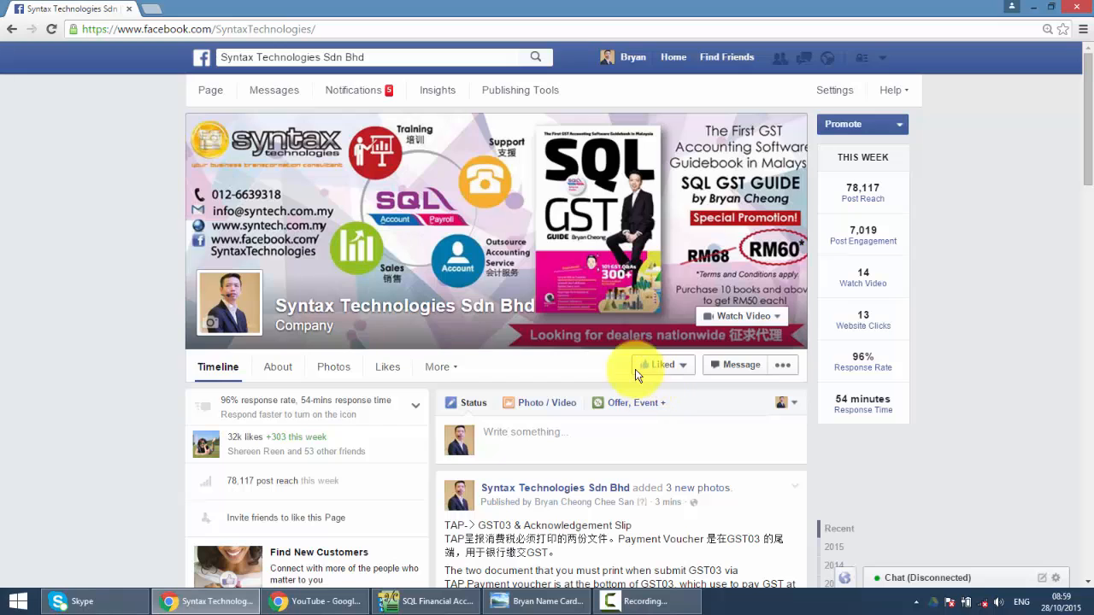